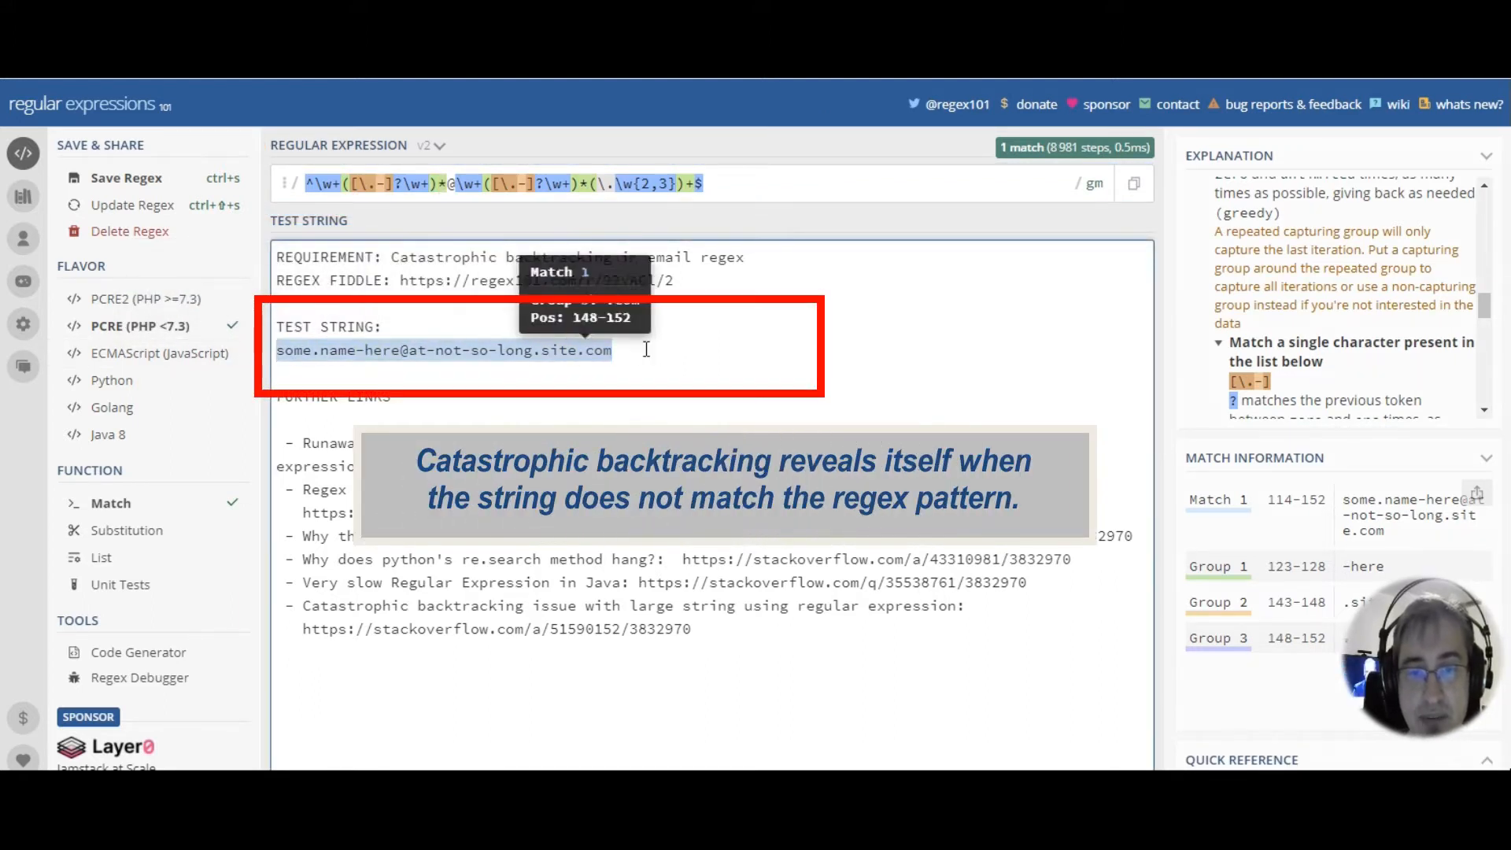
pyautogui.moveTo(687, 394)
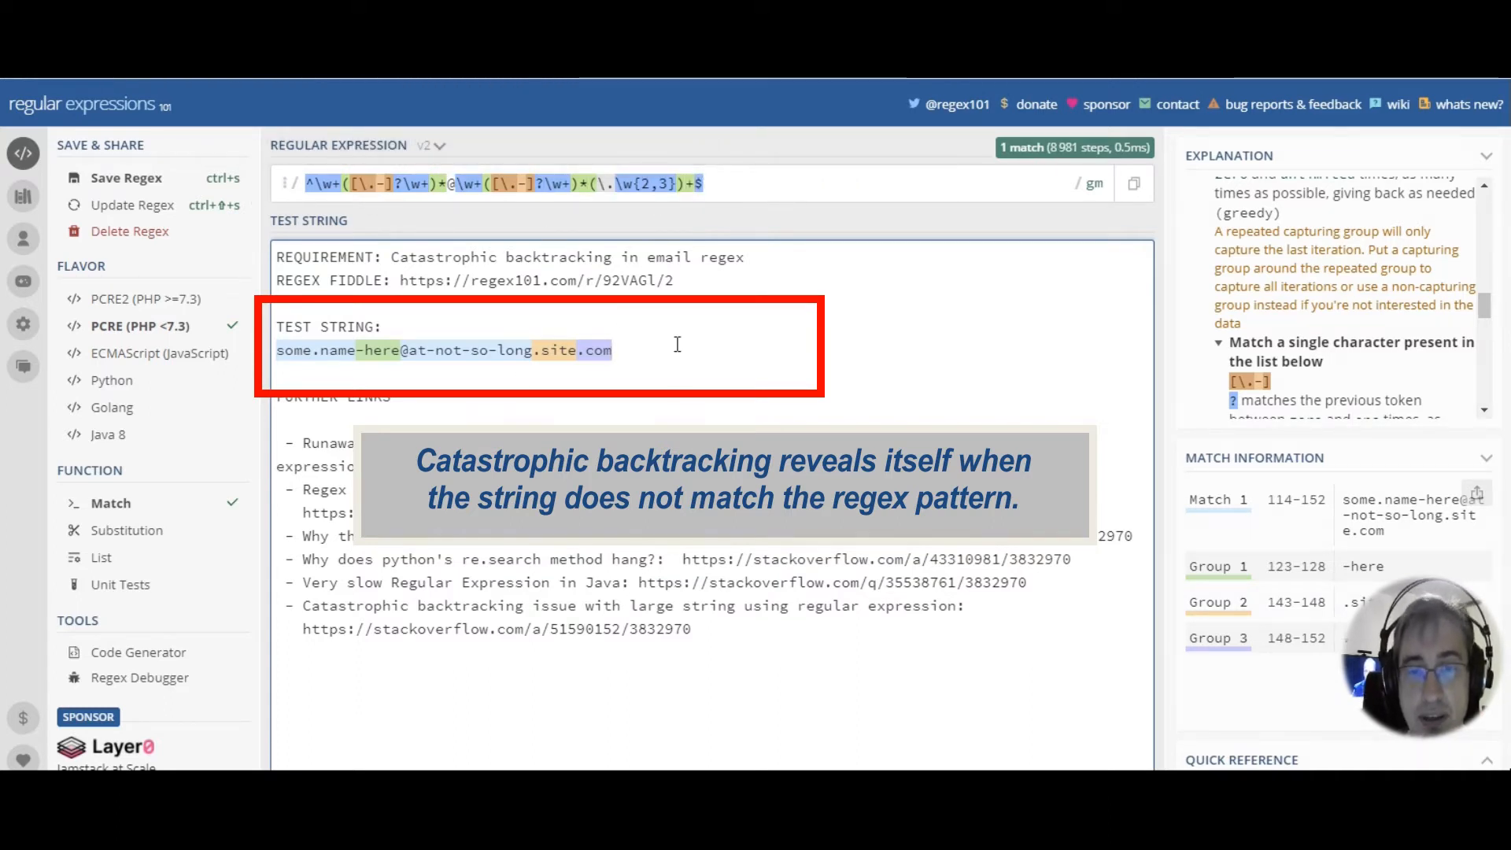
pyautogui.moveTo(647, 365)
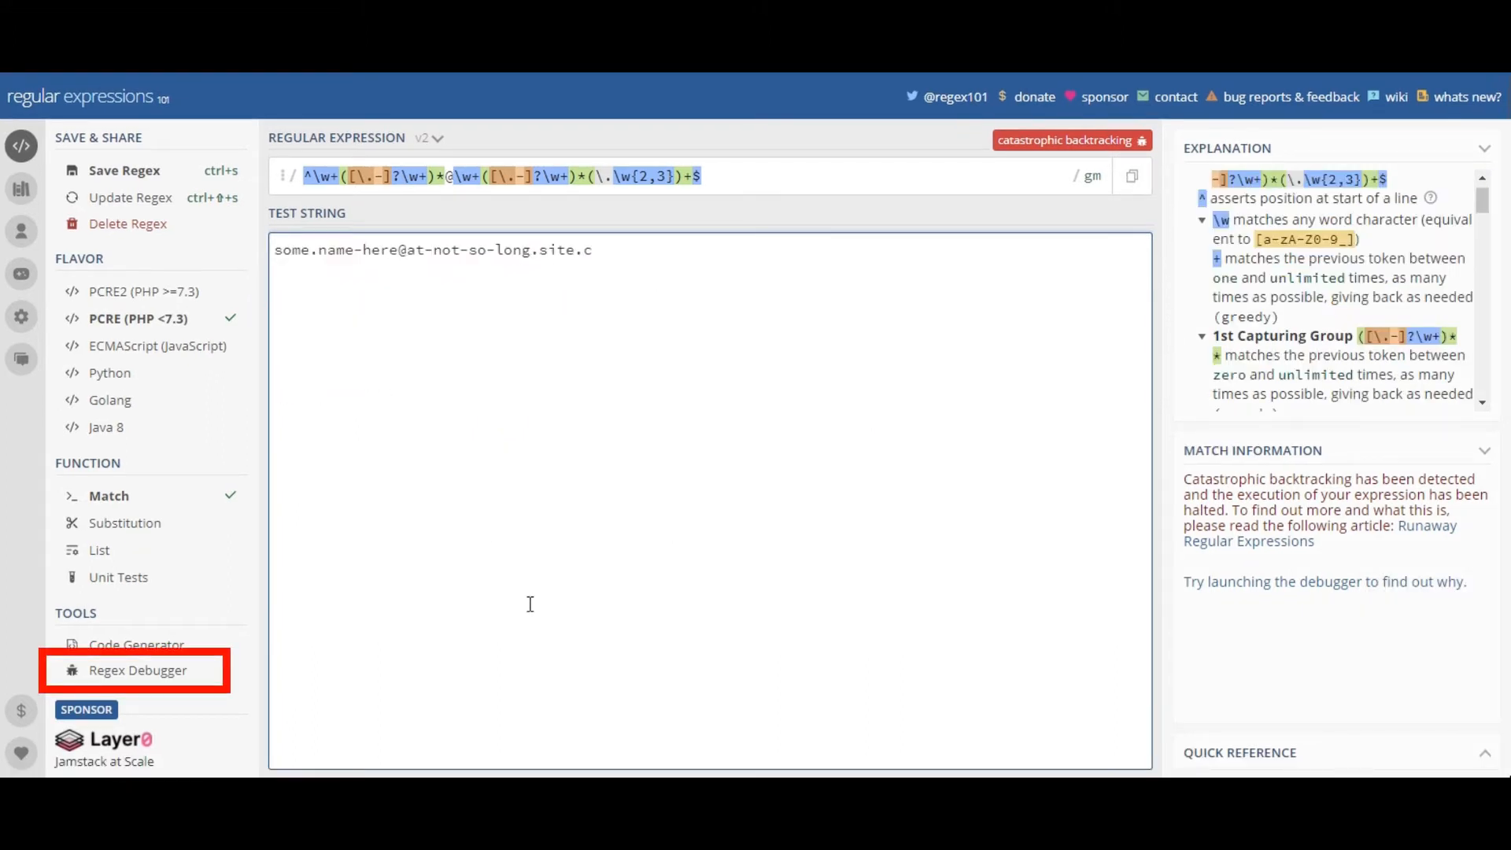
# Trim the test email to end in 'site.c' so matching fails with catastrophic backtracking reported
pyautogui.click(140, 671)
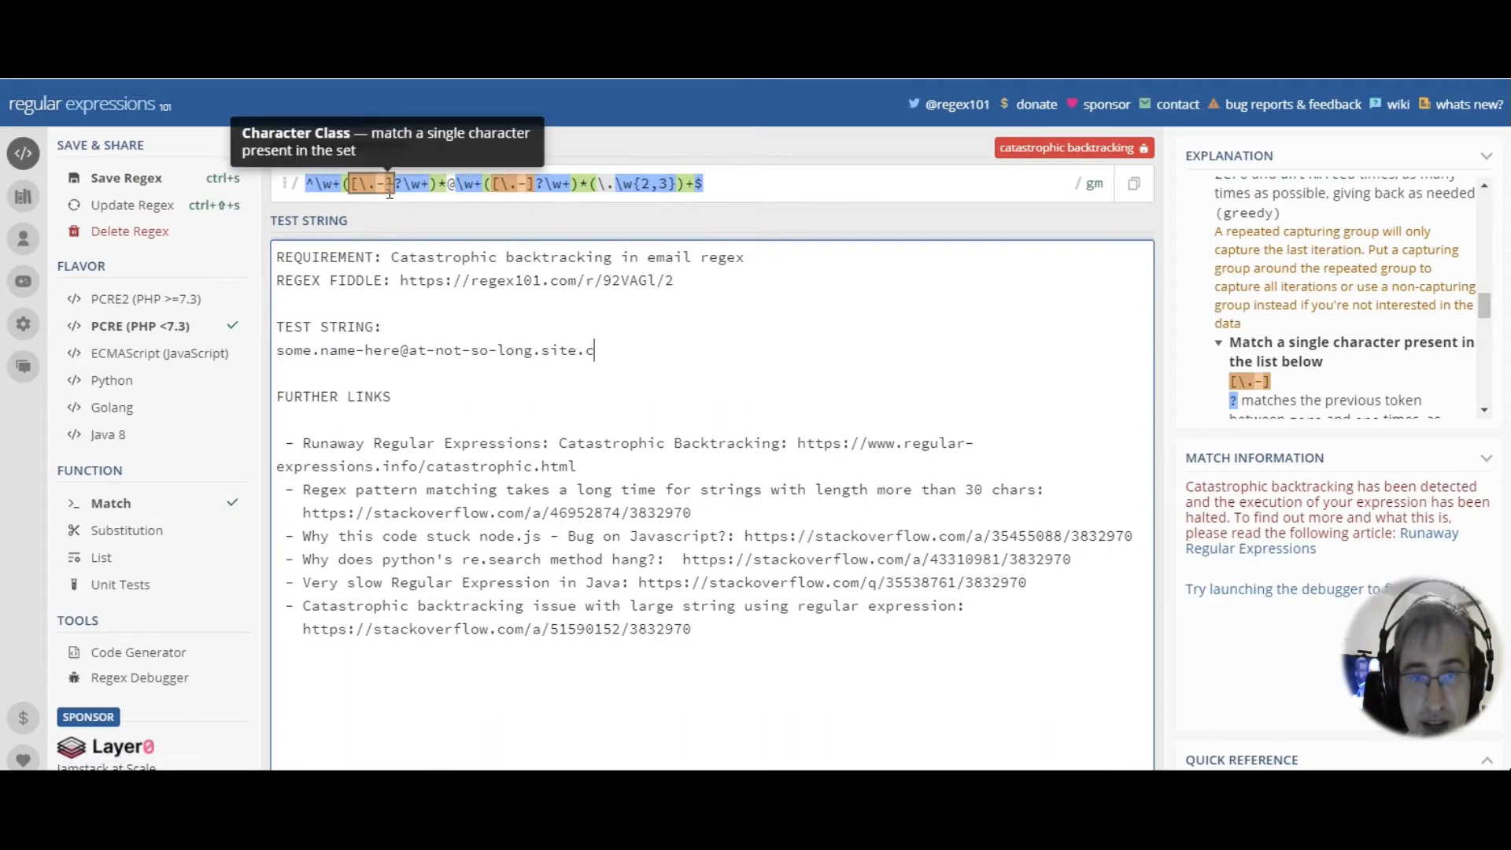
pyautogui.moveTo(397, 184)
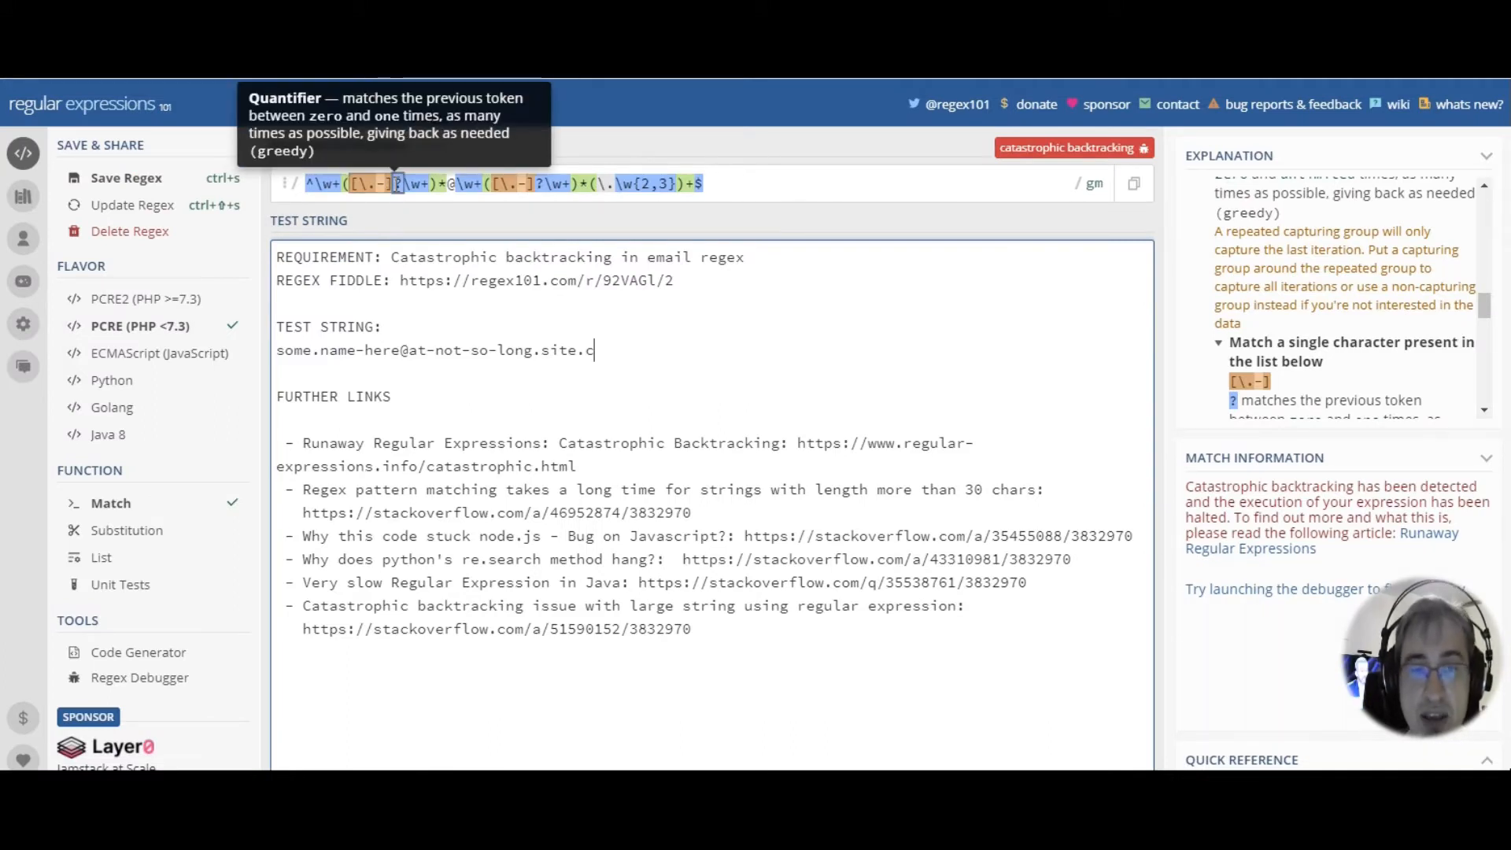
pyautogui.moveTo(377, 184)
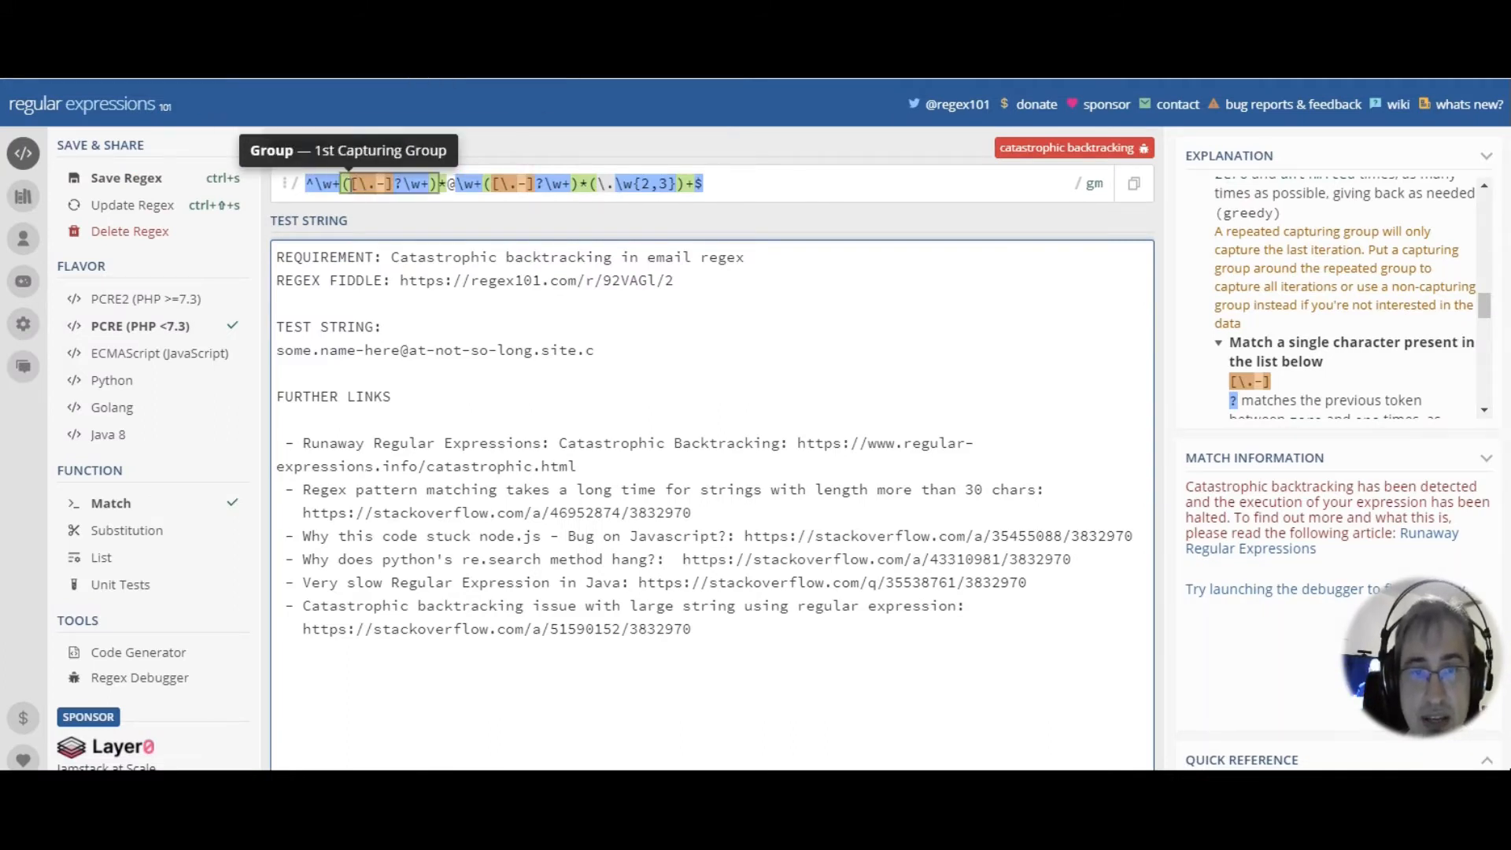